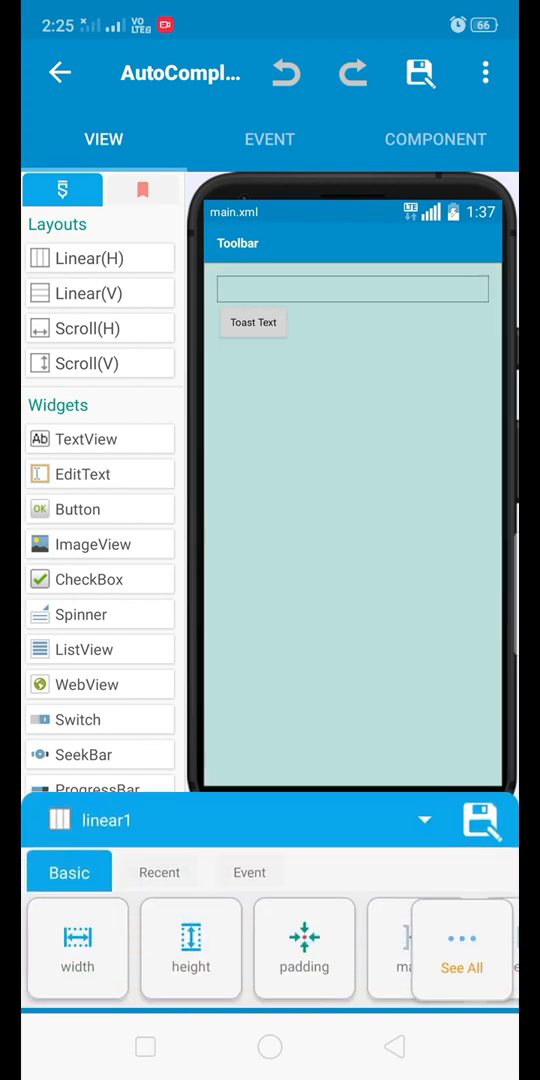
Check the widget list, then switch to the custom_view.xml layout holding a single TextView.
click(352, 288)
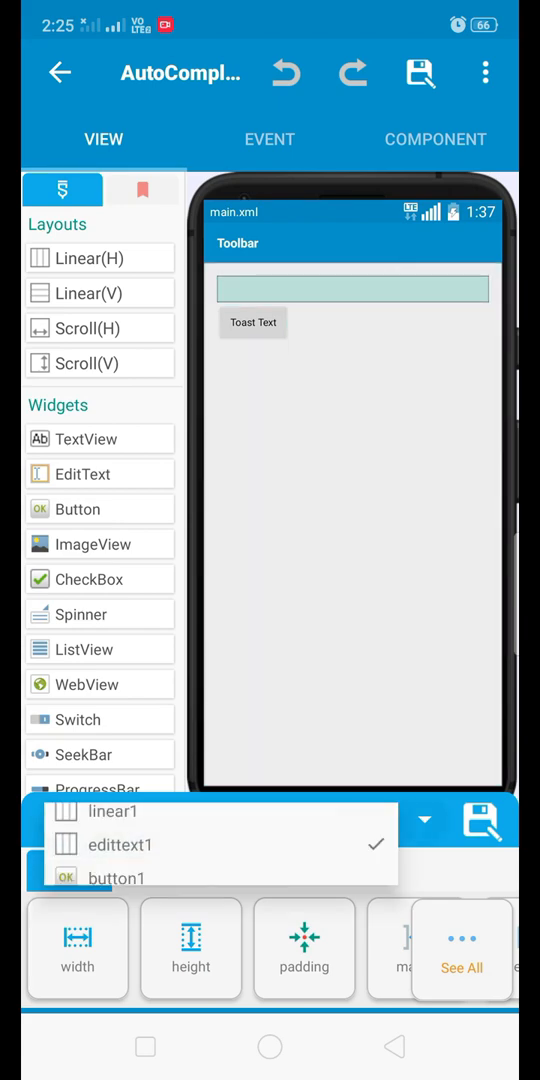
click(120, 844)
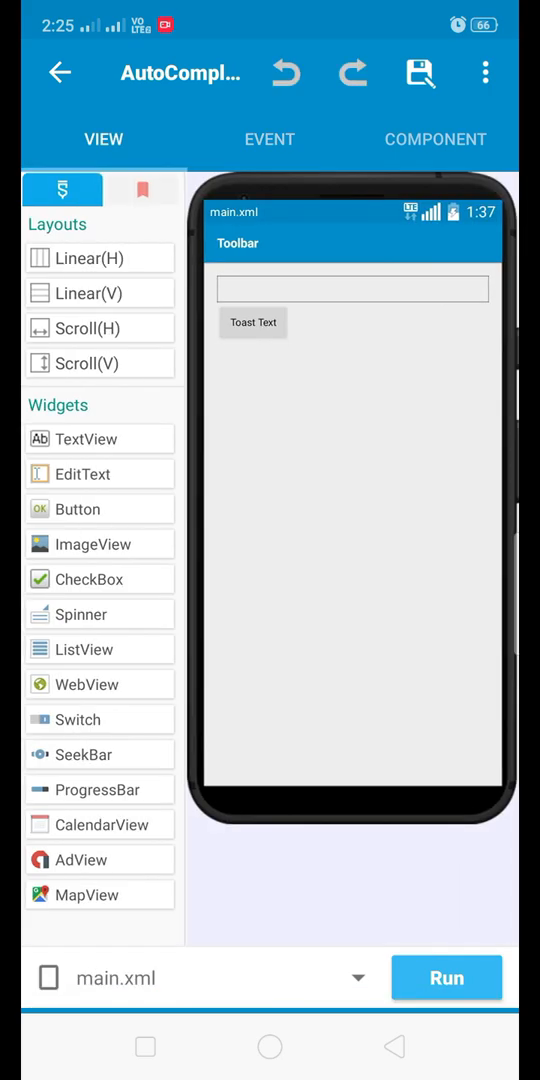
click(446, 132)
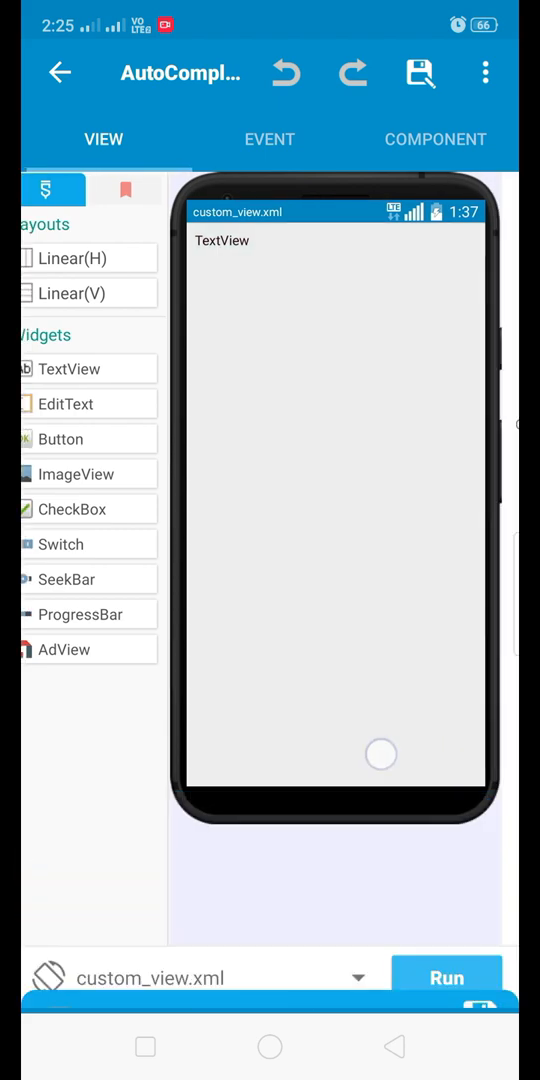
View the extra MoreBlock's source declaring the AutoCompleteTextView, then dismiss it.
click(268, 140)
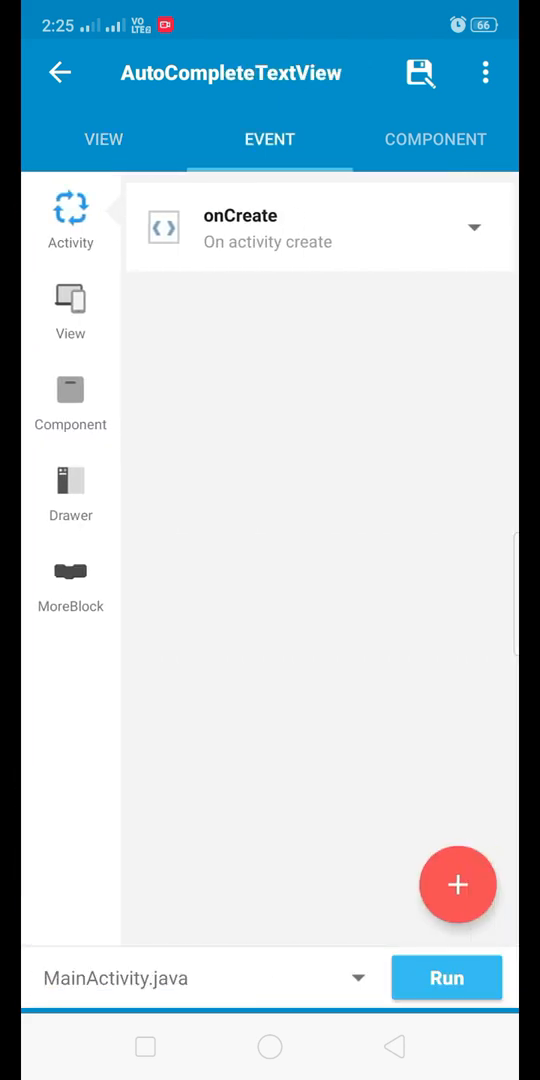
click(68, 580)
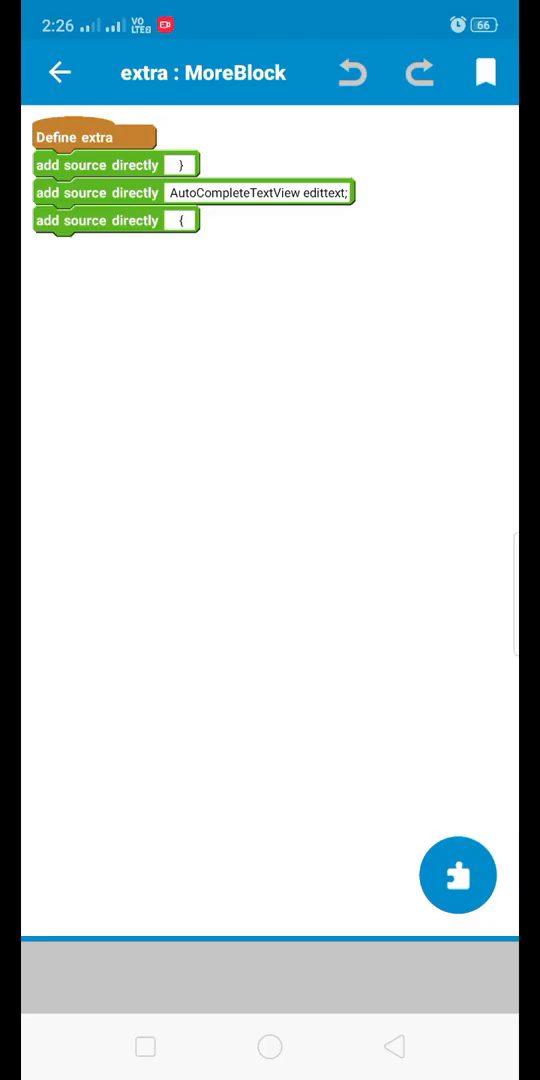
click(180, 220)
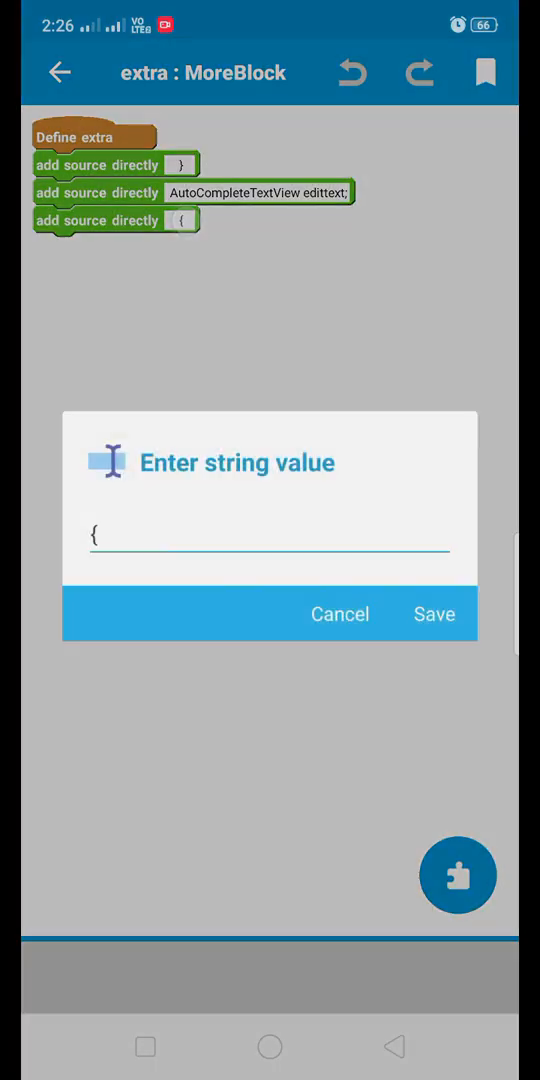
click(434, 612)
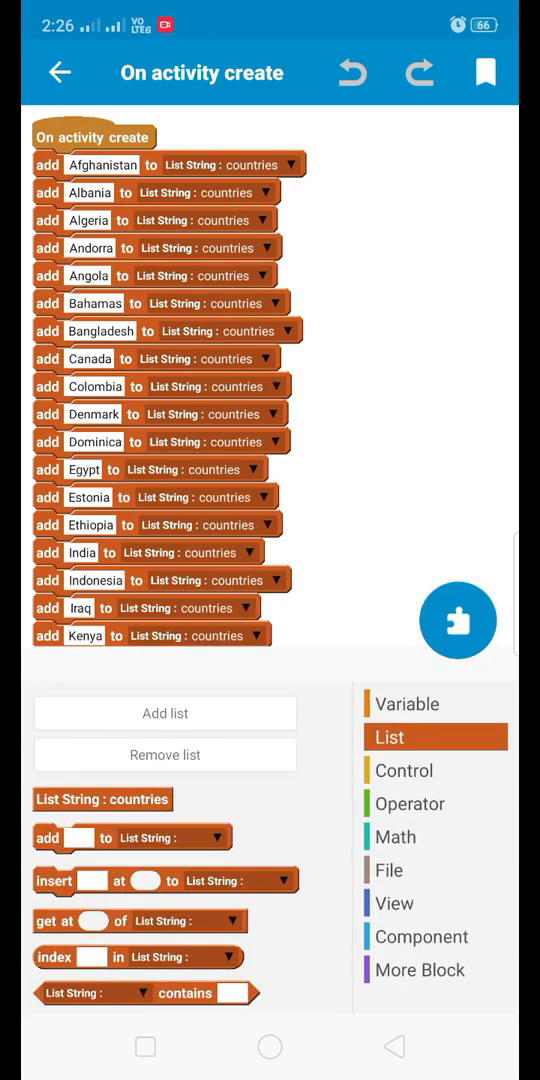
Review the AutoCompleteTextView creation and ArrayAdapter source blocks in onCreate without changes.
click(164, 712)
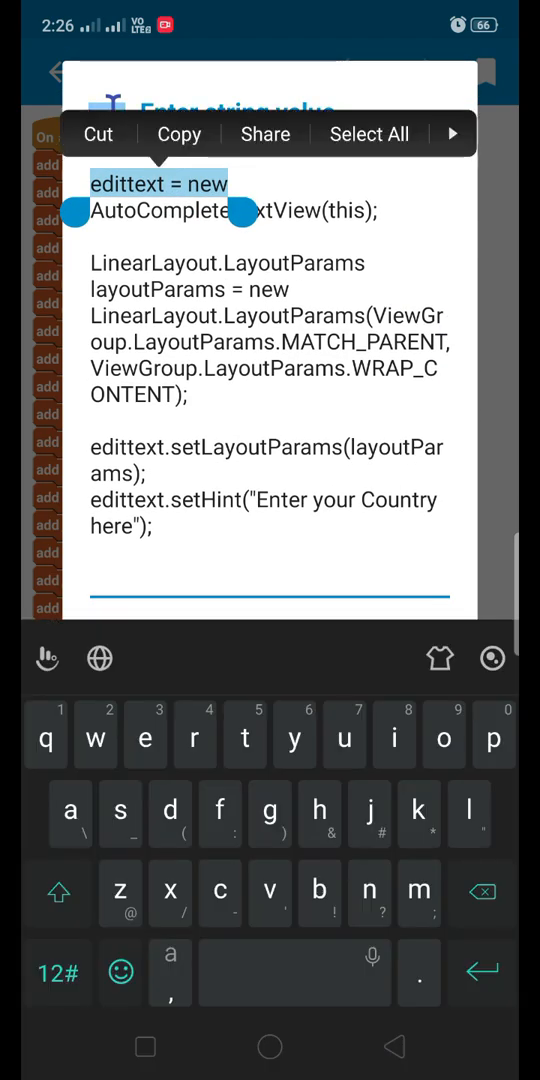
drag(240, 212, 390, 240)
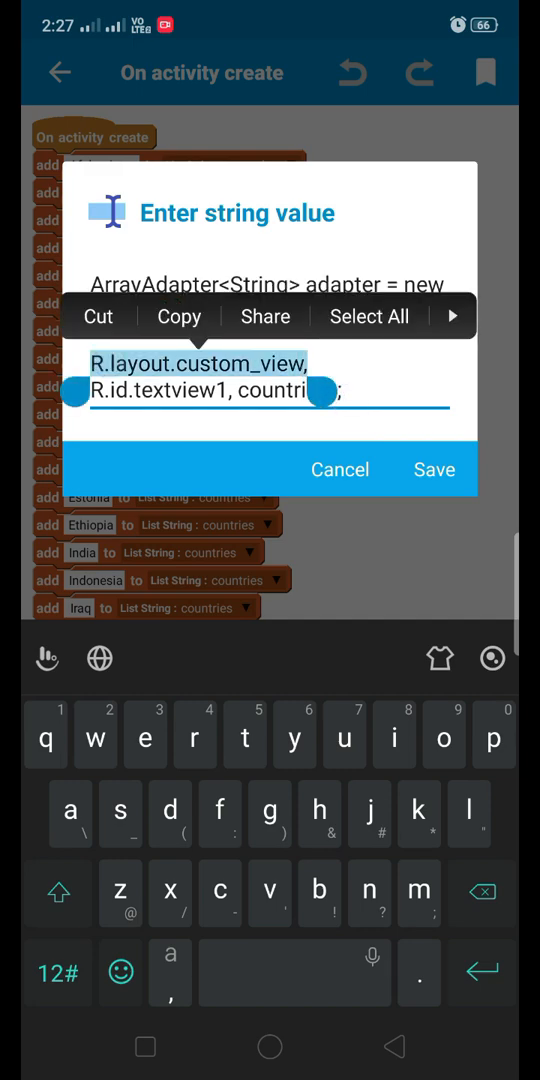
key(backspace)
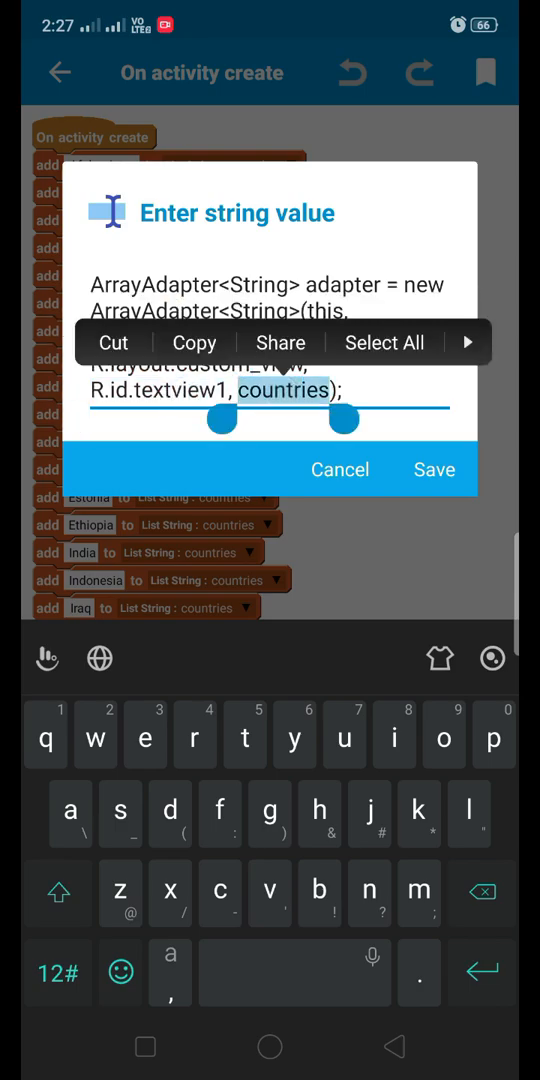
click(434, 468)
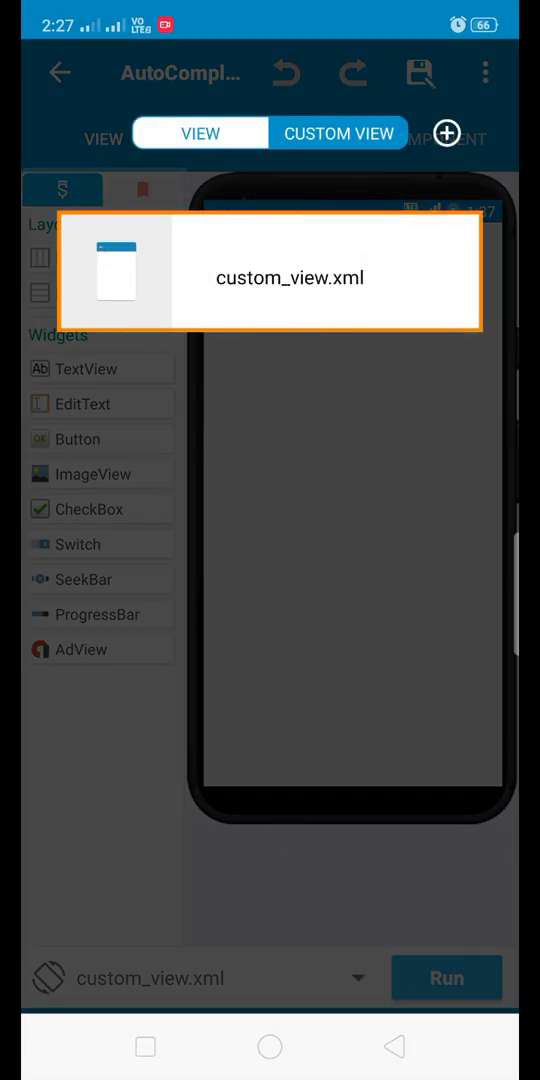
Dismiss the custom view list to return toward the onCreate adapter source.
click(268, 140)
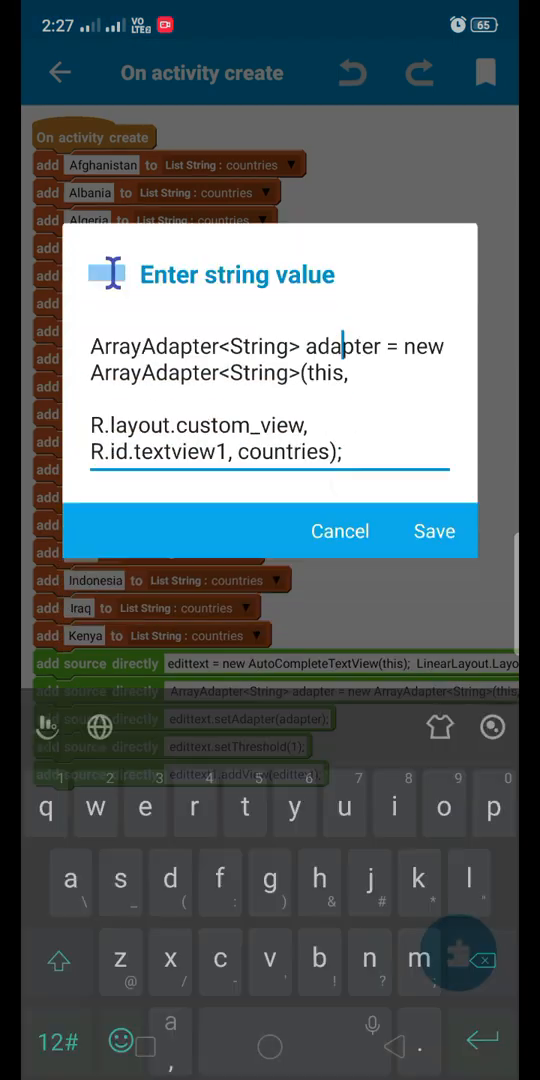
Re-save the setThreshold(1) source and check the addView(edittext) block.
click(434, 532)
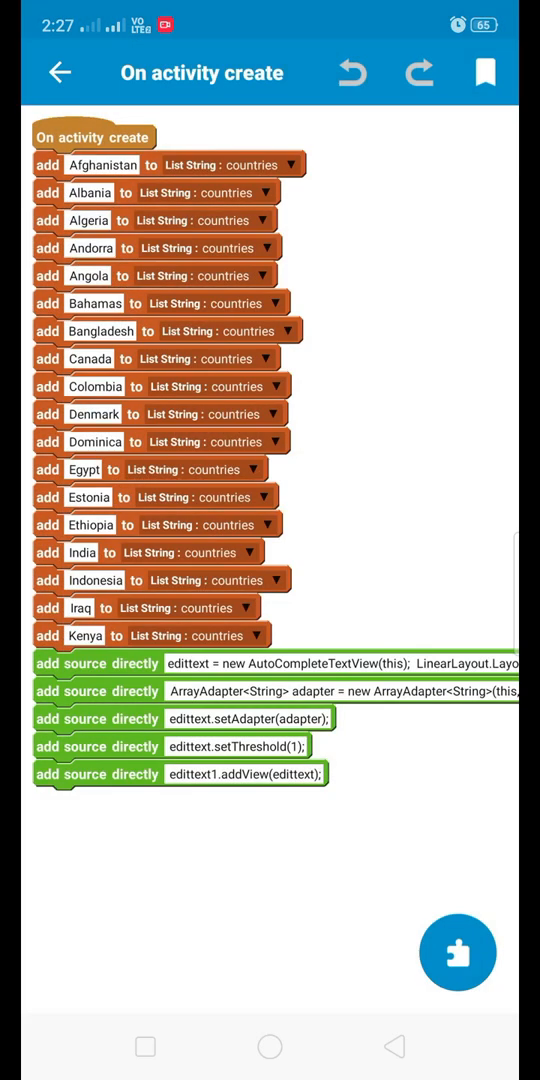
click(232, 718)
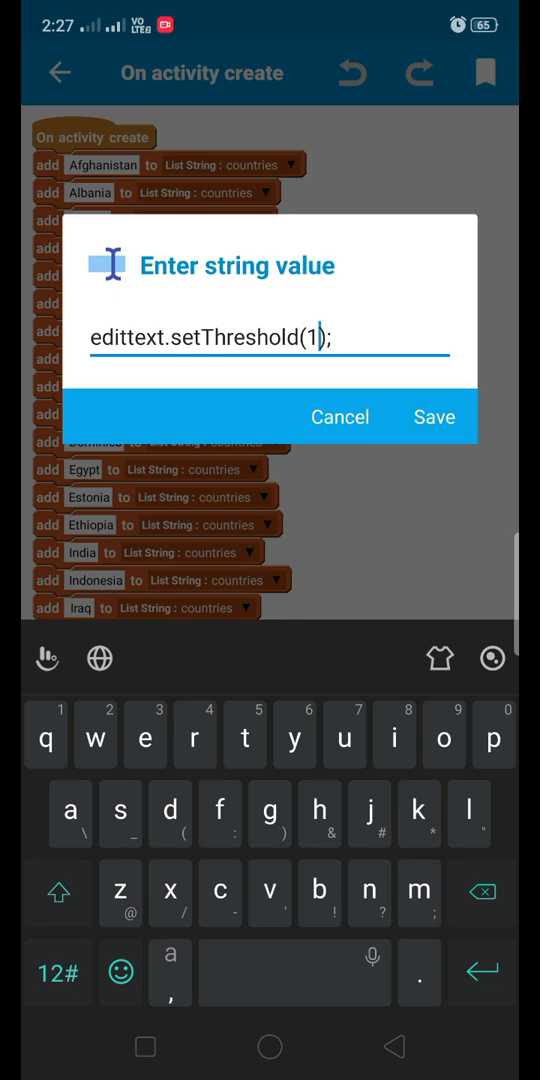
key(BackSpace)
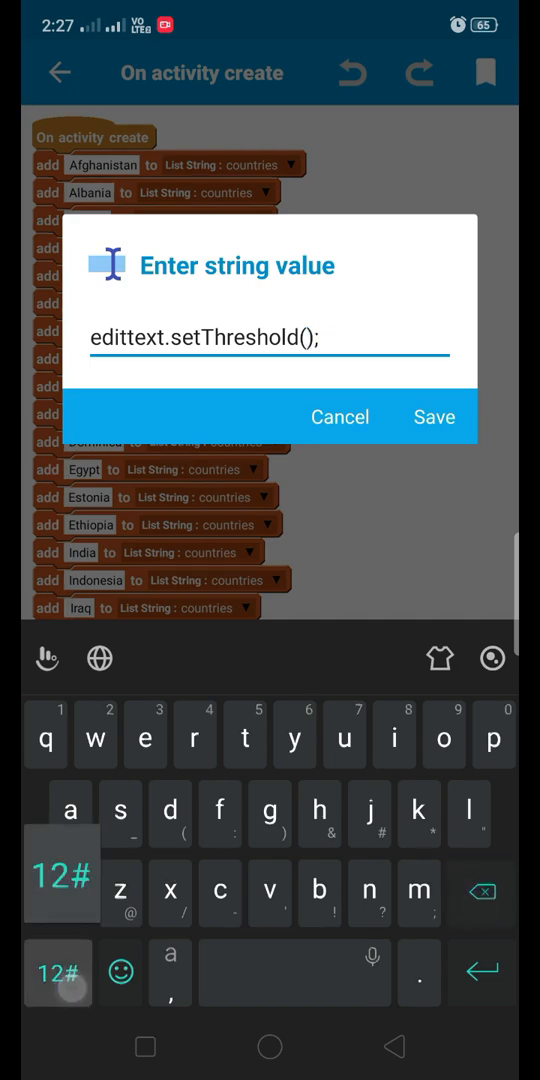
text(2)
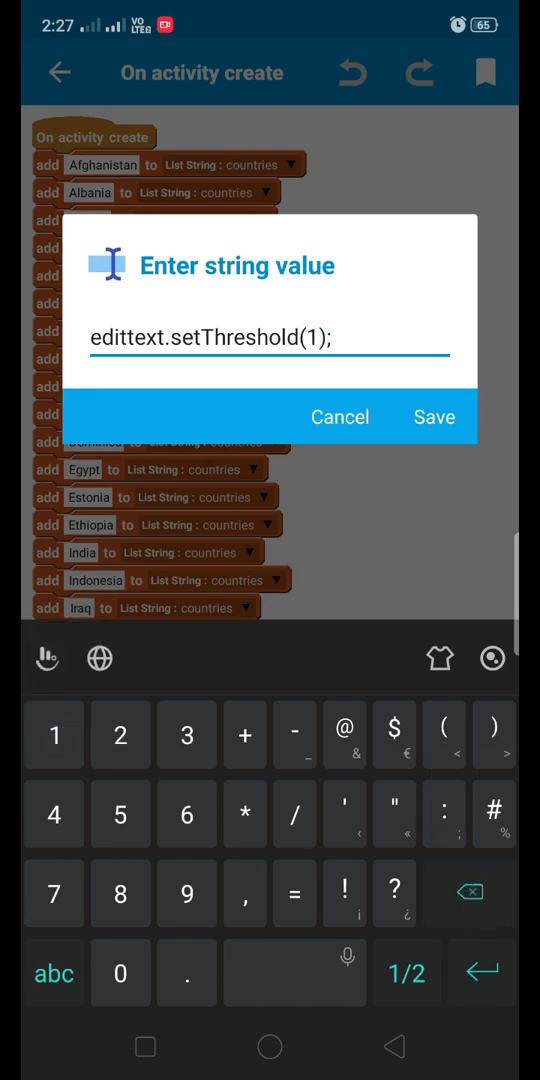
click(434, 416)
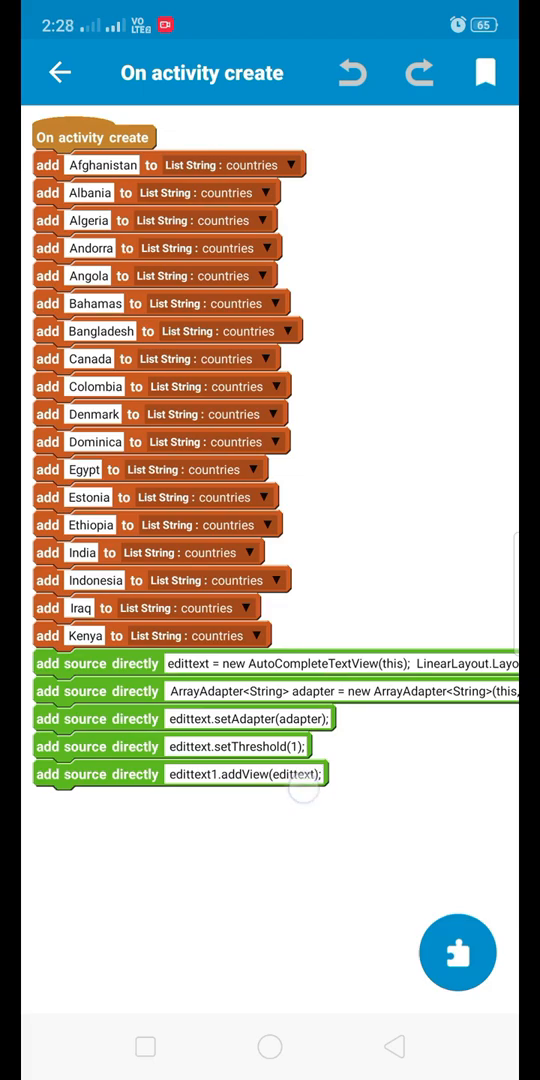
click(244, 772)
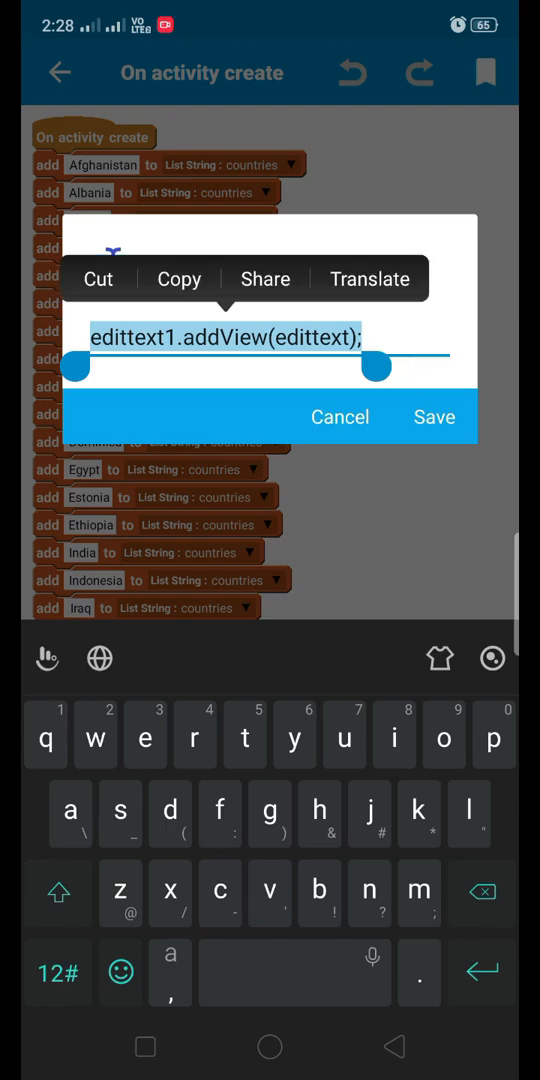
click(434, 416)
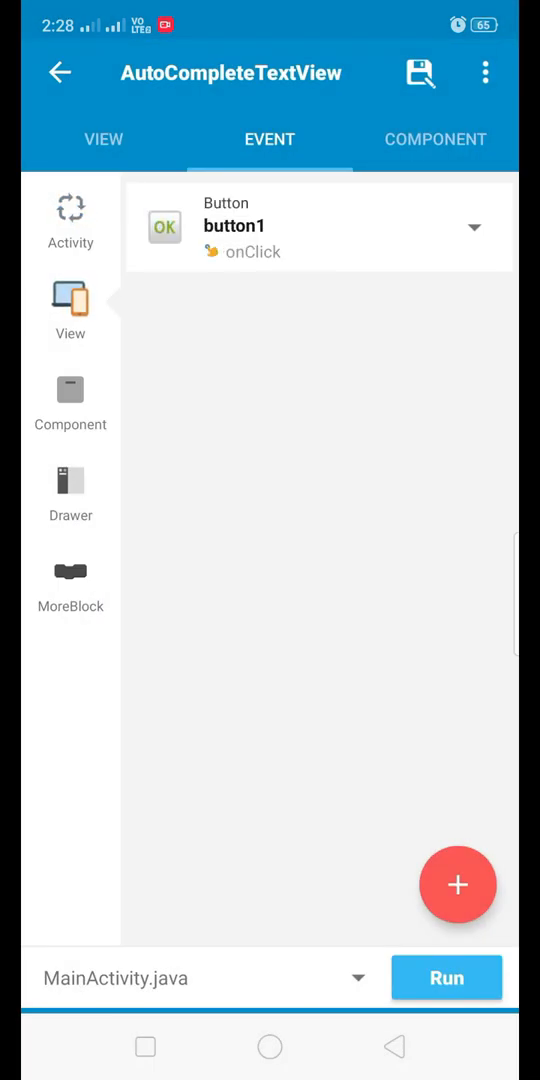
Review button1 onClick's getText source that toasts the AutoCompleteTextView text.
click(320, 224)
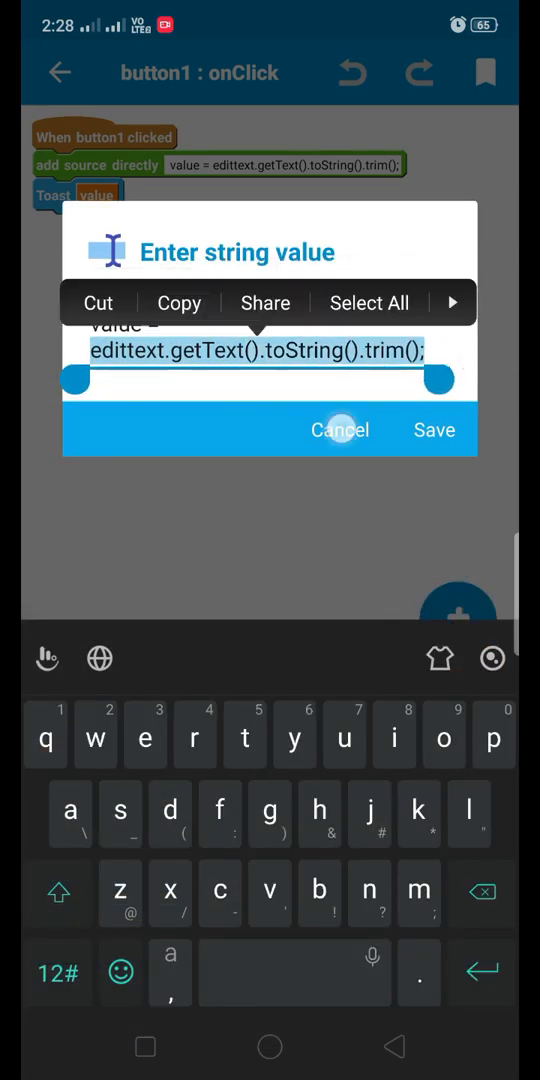
click(340, 428)
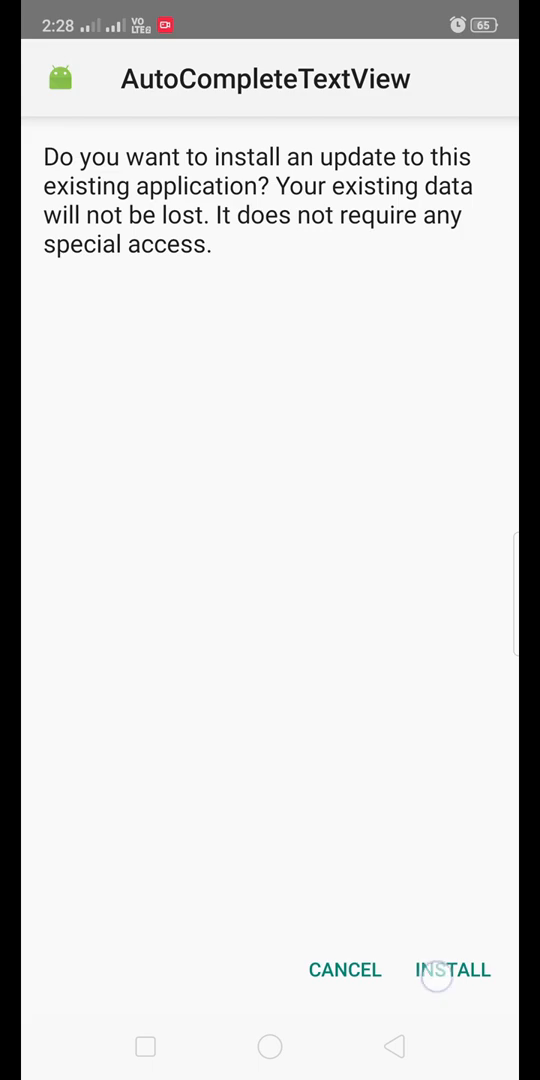
Install the AutoCompleteTextView update and launch the app.
click(452, 968)
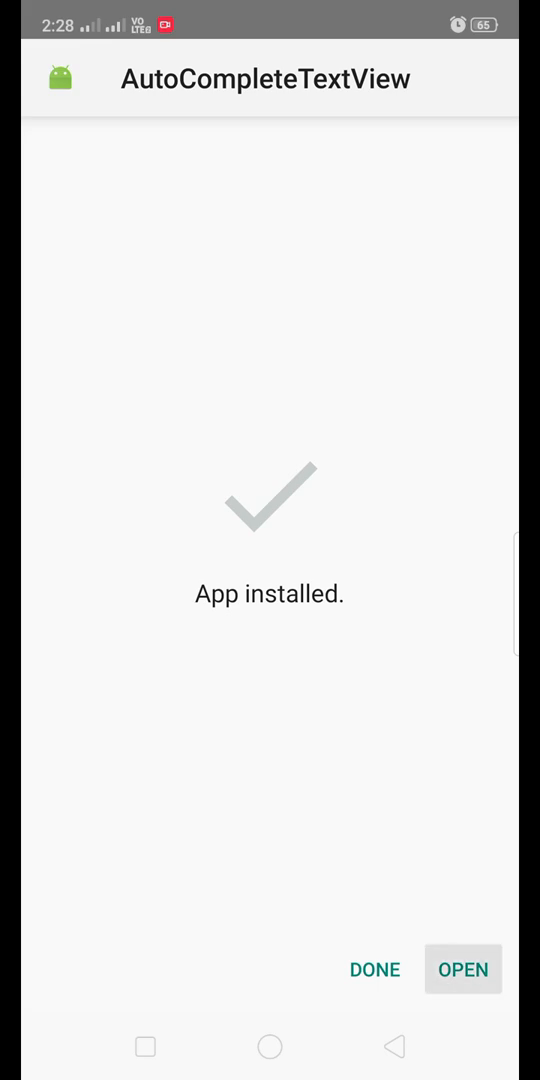
click(462, 968)
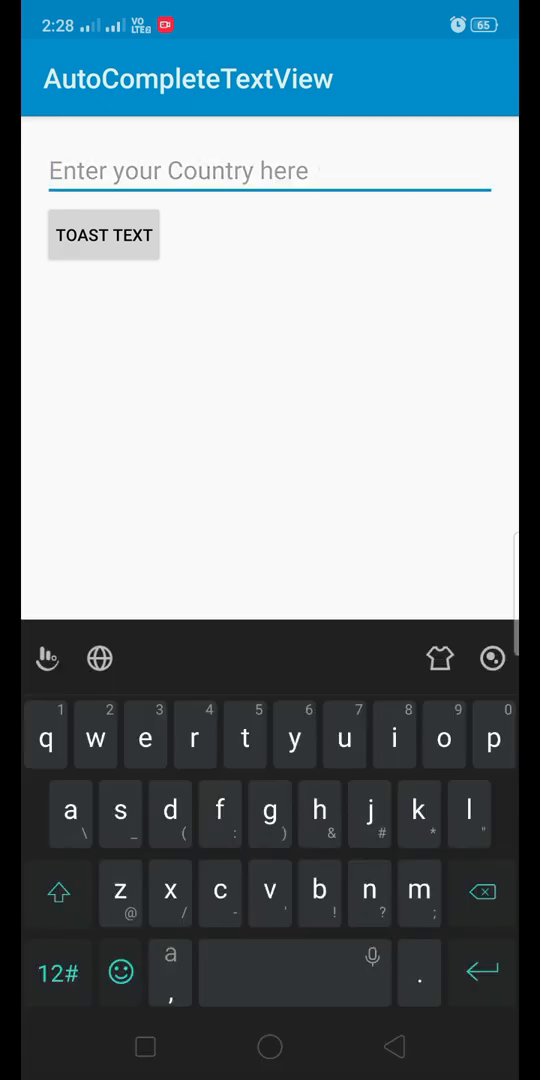
Type letters to get country suggestions, pick India, add ' b', and toast 'India b'.
text(a)
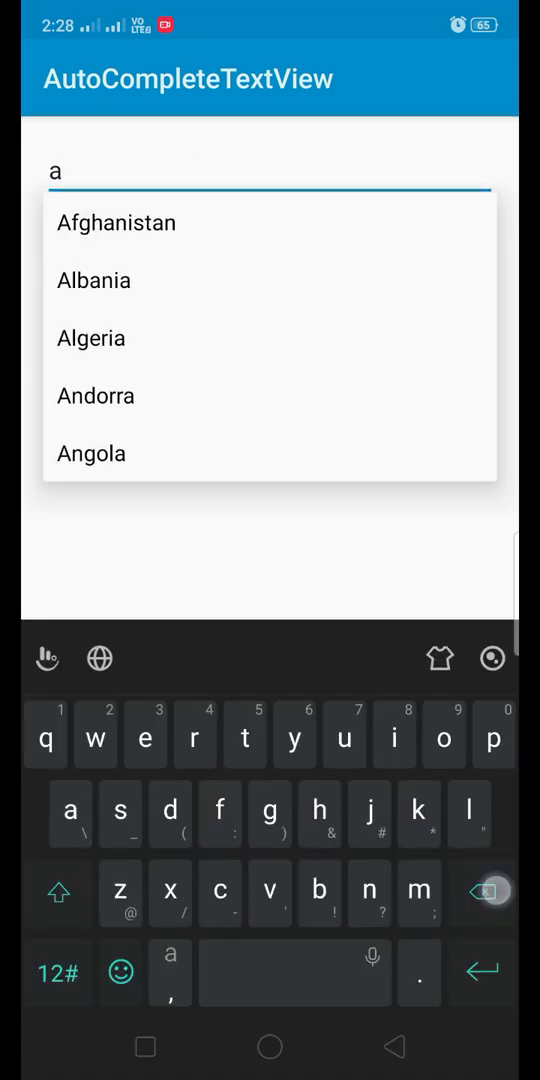
text(b)
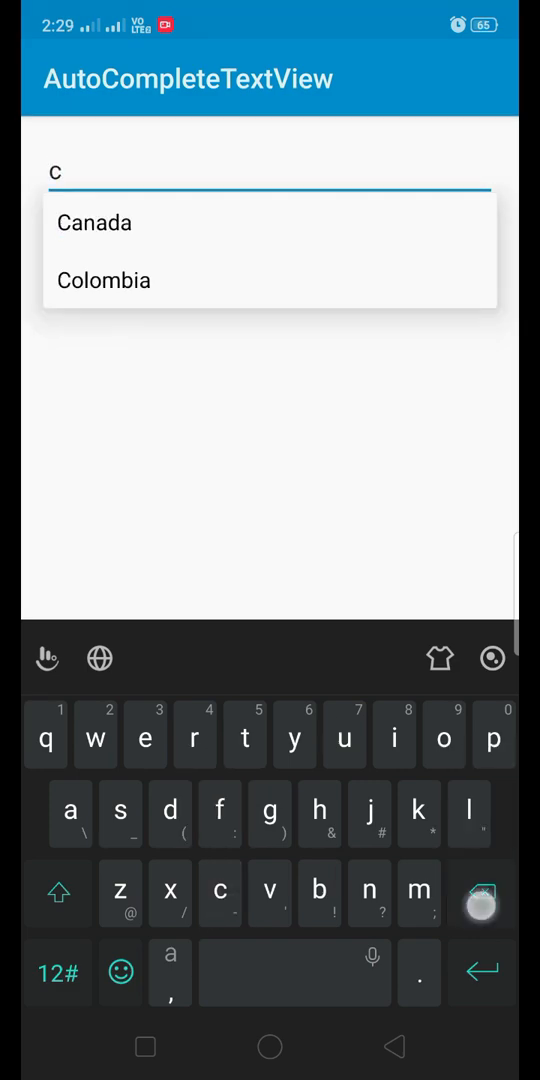
text(d)
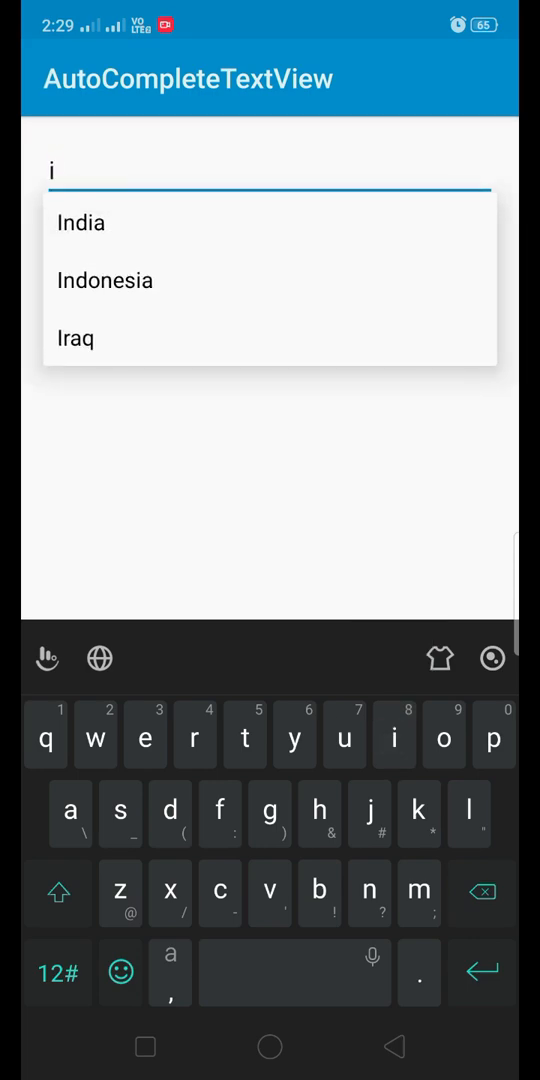
click(80, 222)
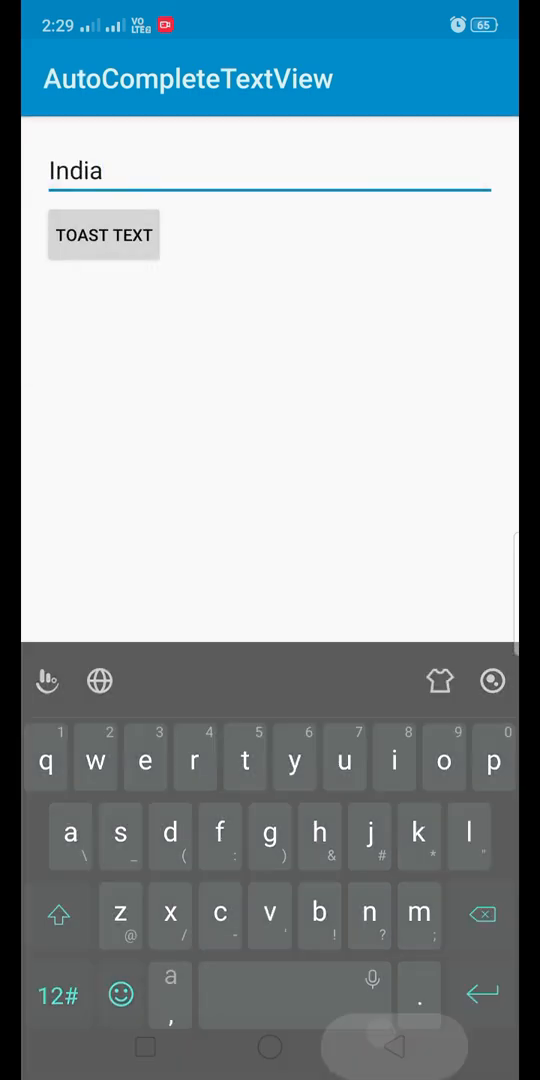
click(104, 236)
text( b)
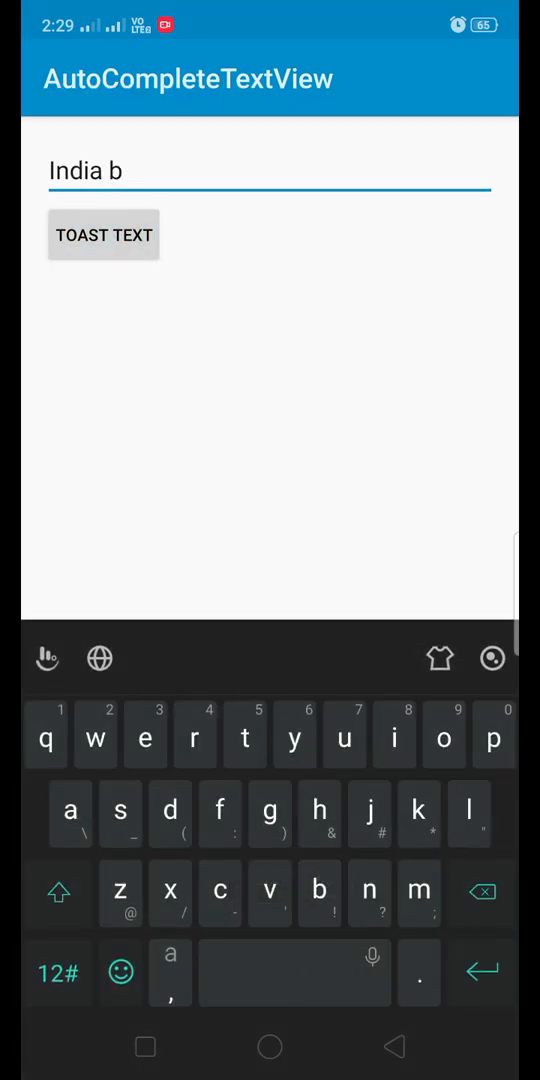
click(104, 236)
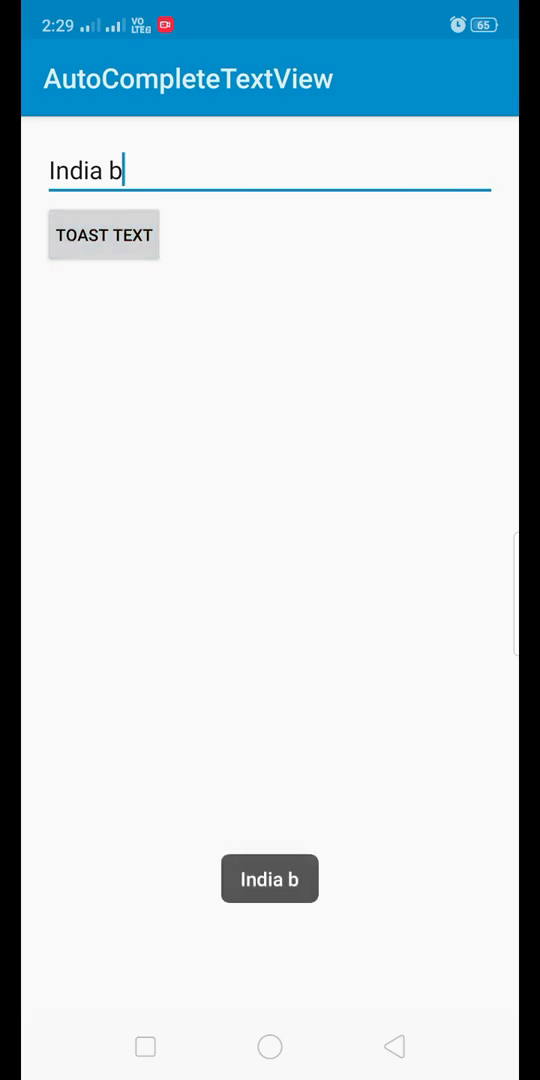
click(116, 170)
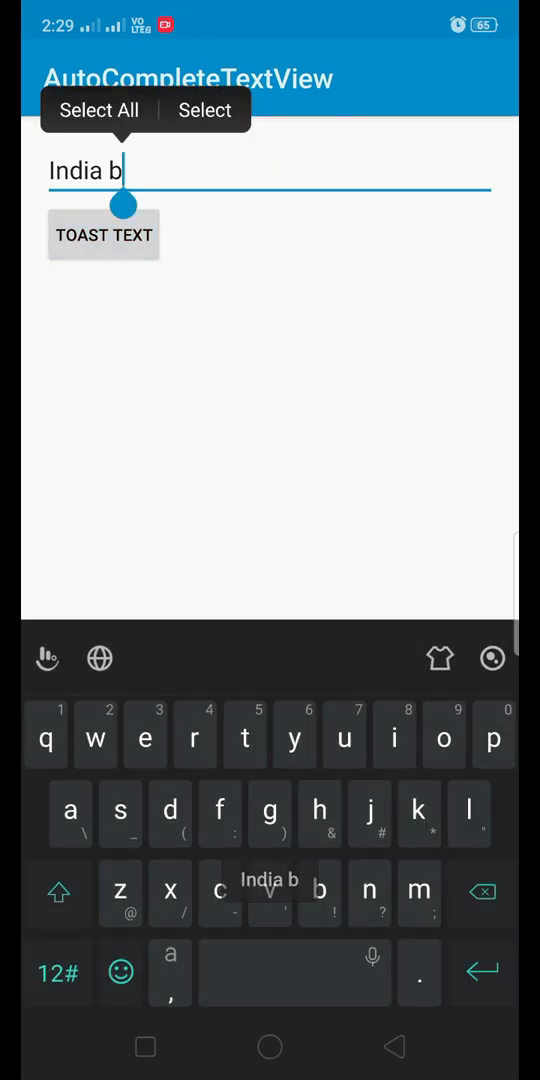